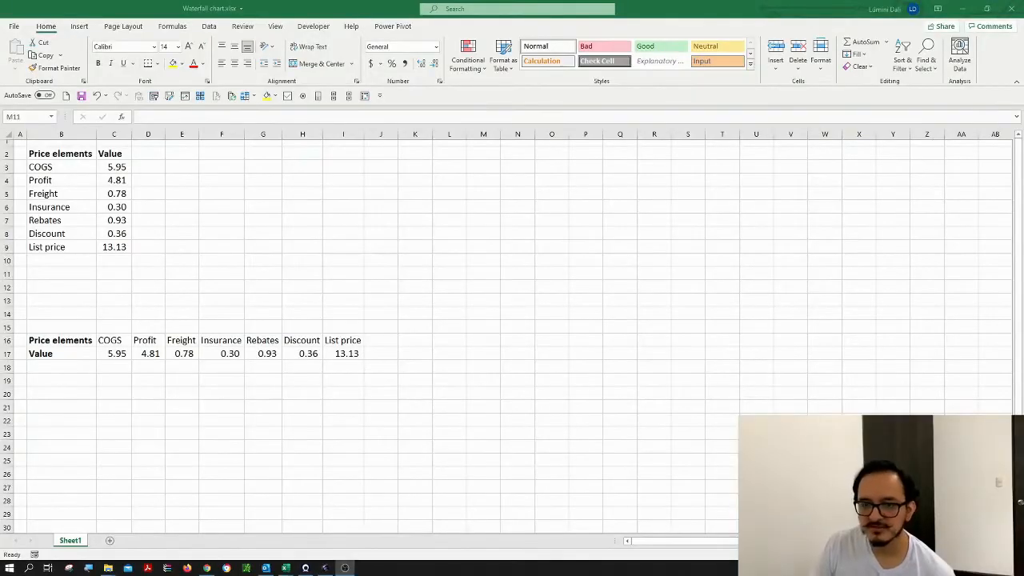
mouse_move(77, 196)
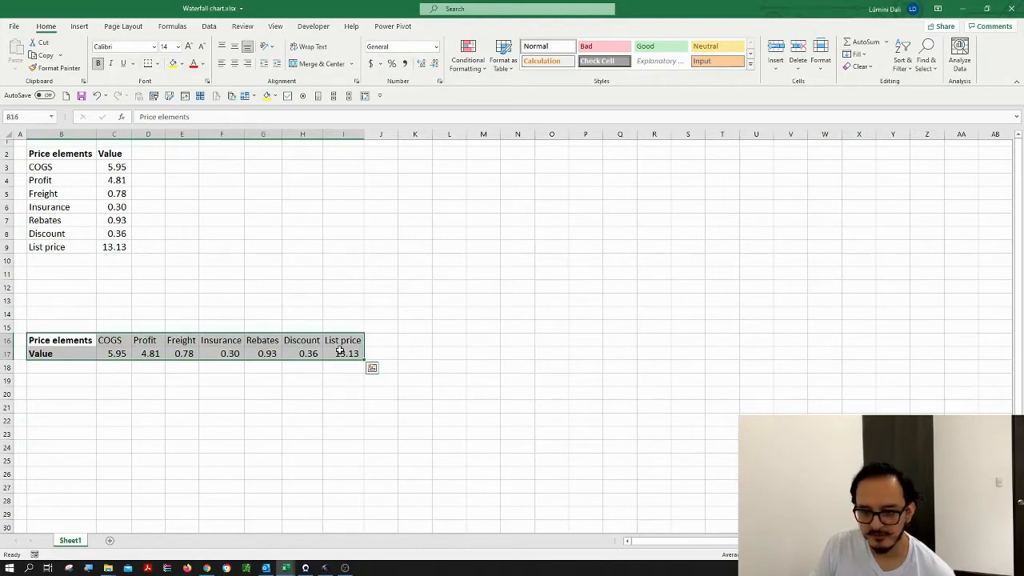
mouse_move(337, 351)
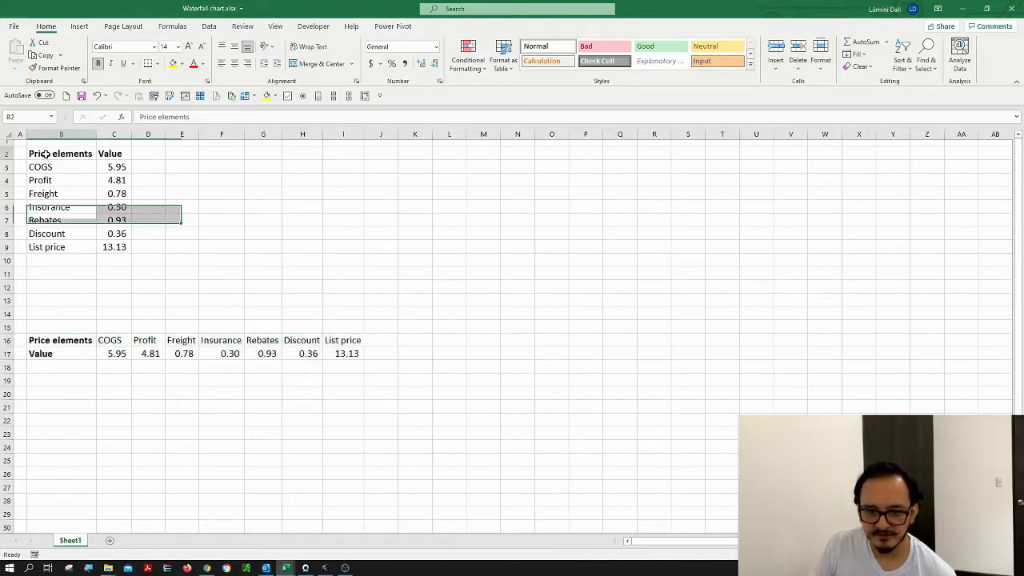
Insert a waterfall chart from the vertical Price elements table B2:C9.
click(63, 153)
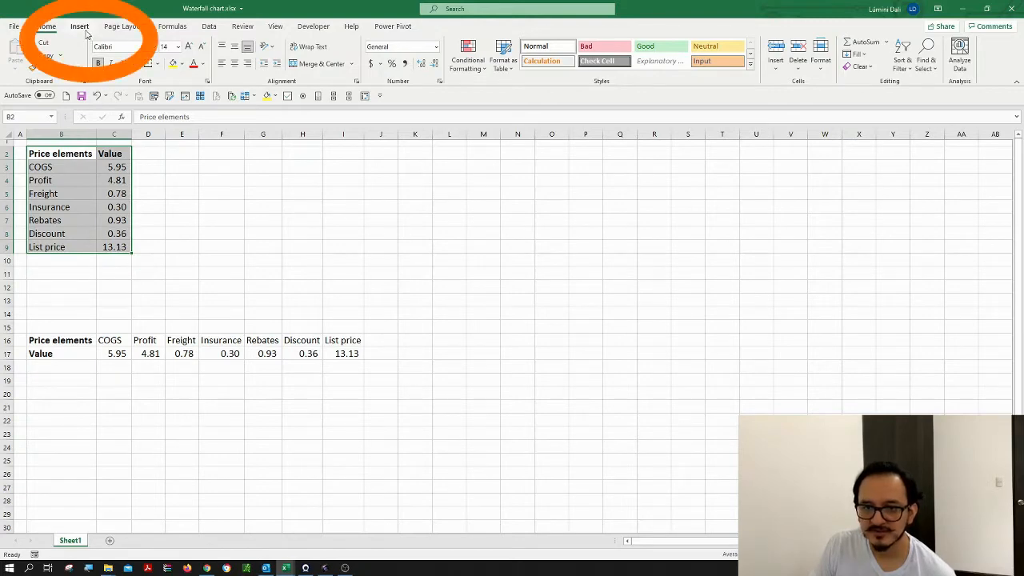
click(78, 26)
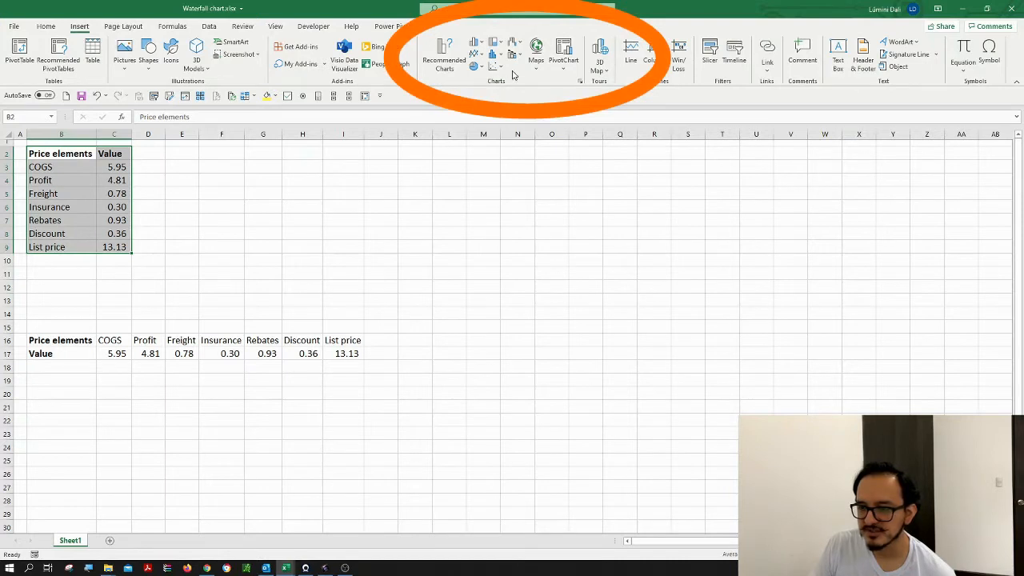
mouse_move(512, 45)
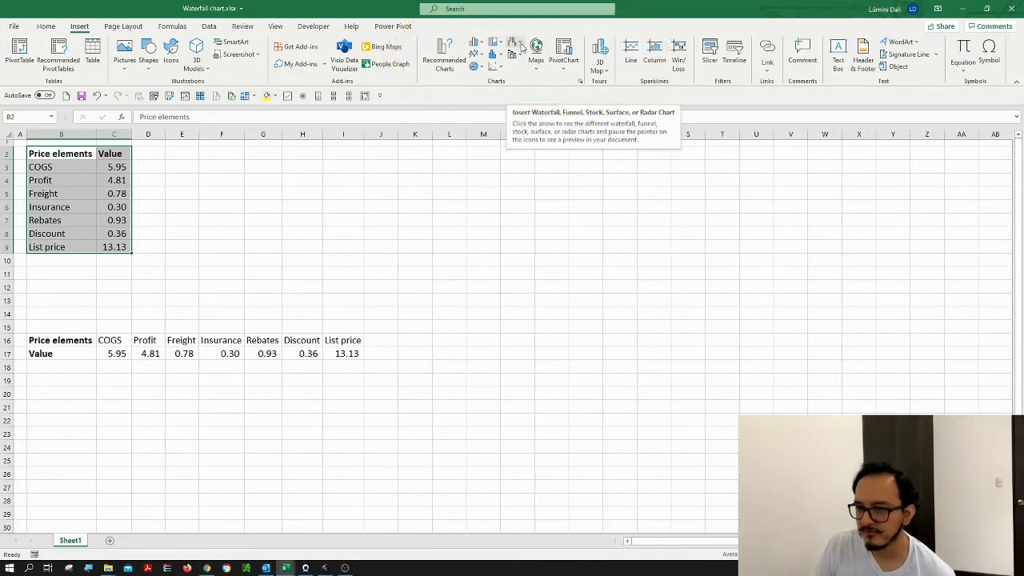
click(512, 44)
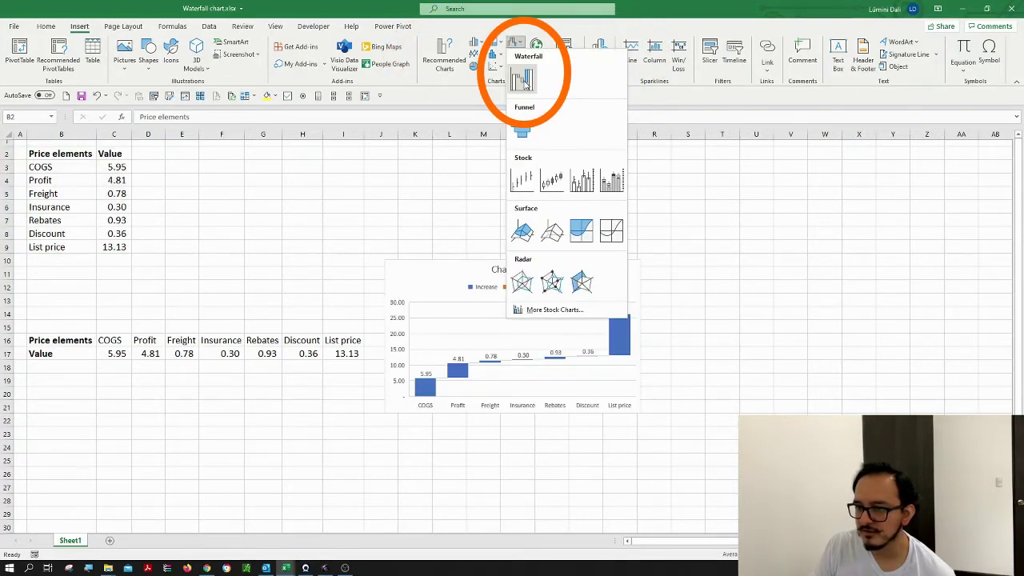
click(520, 80)
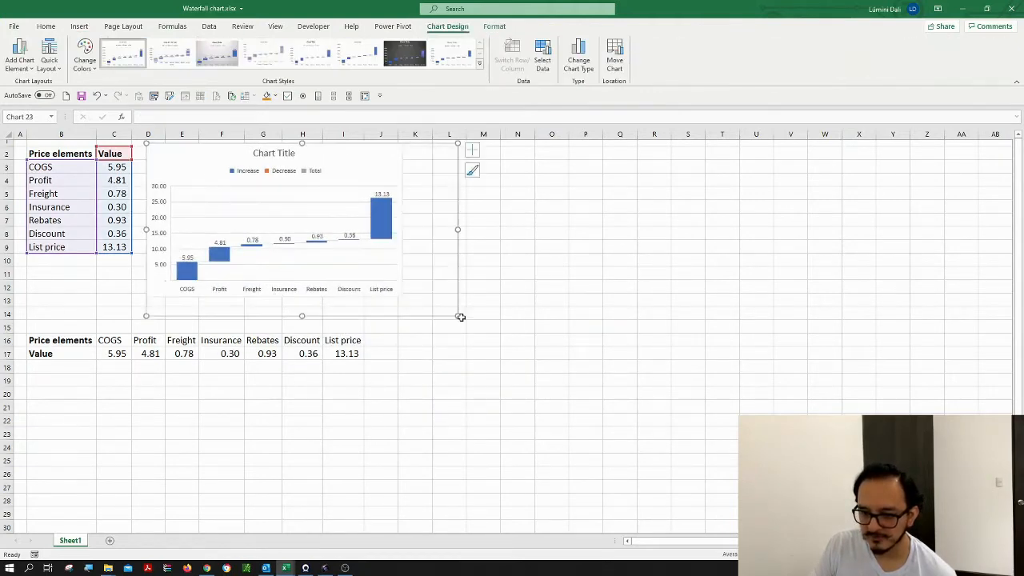
Widen the waterfall chart so its bars span more columns of the sheet.
drag(461, 317, 461, 317)
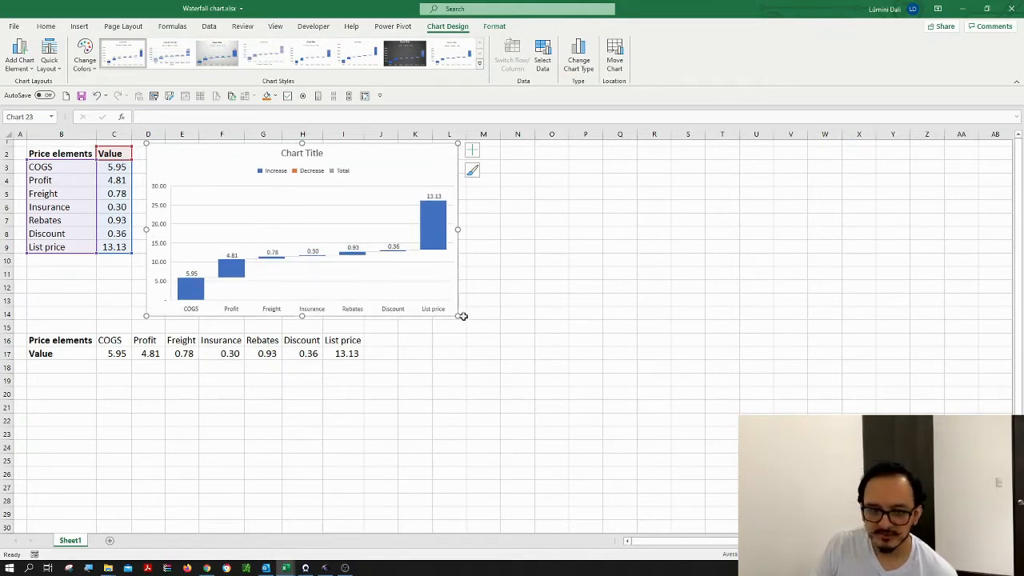
mouse_move(207, 301)
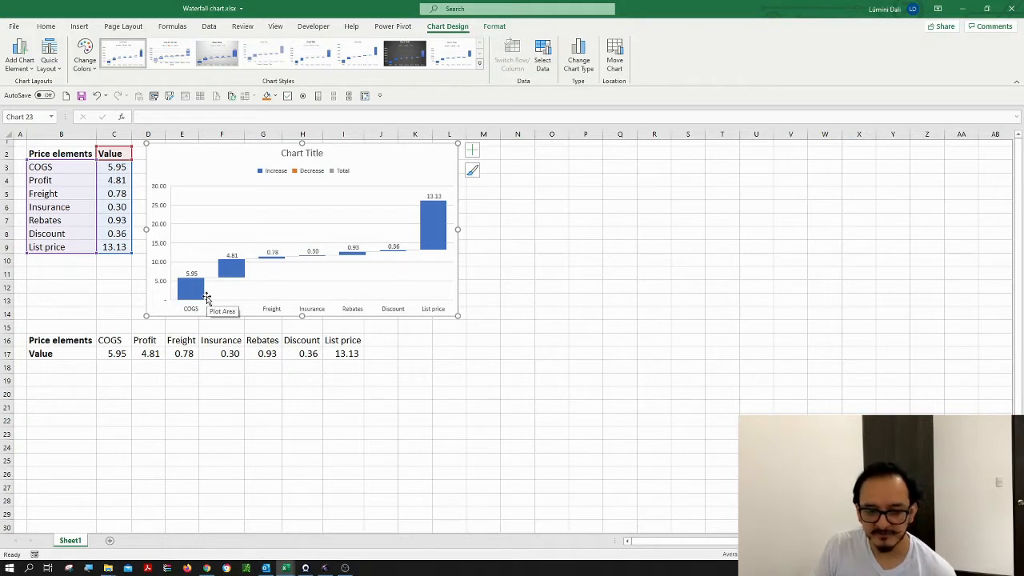
mouse_move(266, 285)
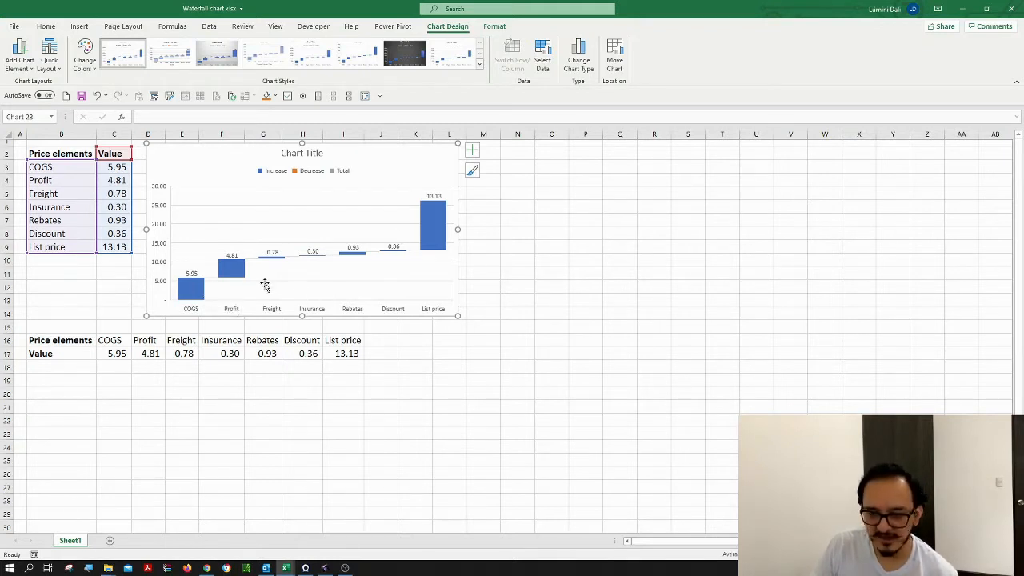
mouse_move(435, 224)
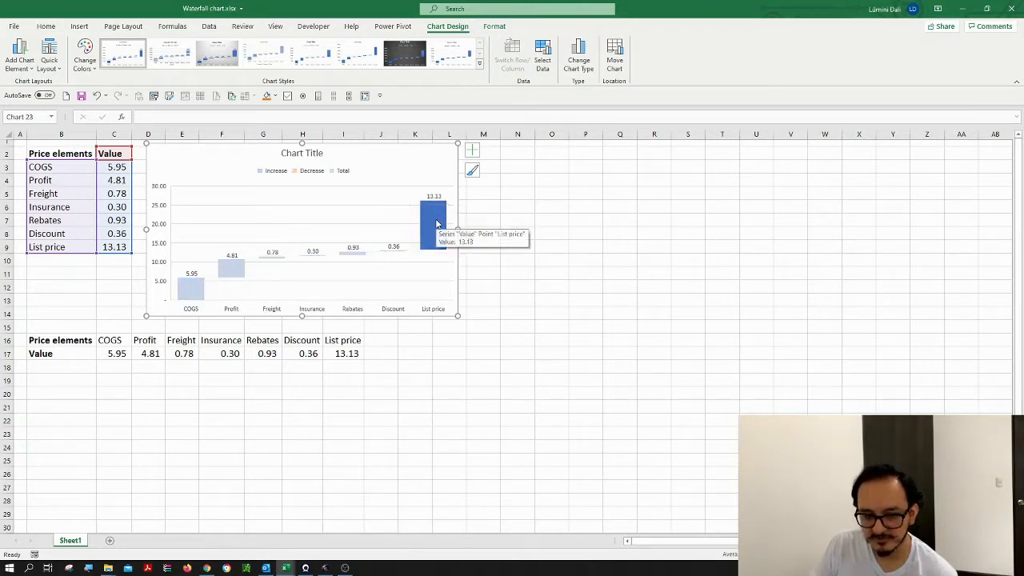
Set the List price bar as the total so it rises from zero to 13.13.
right_click(437, 221)
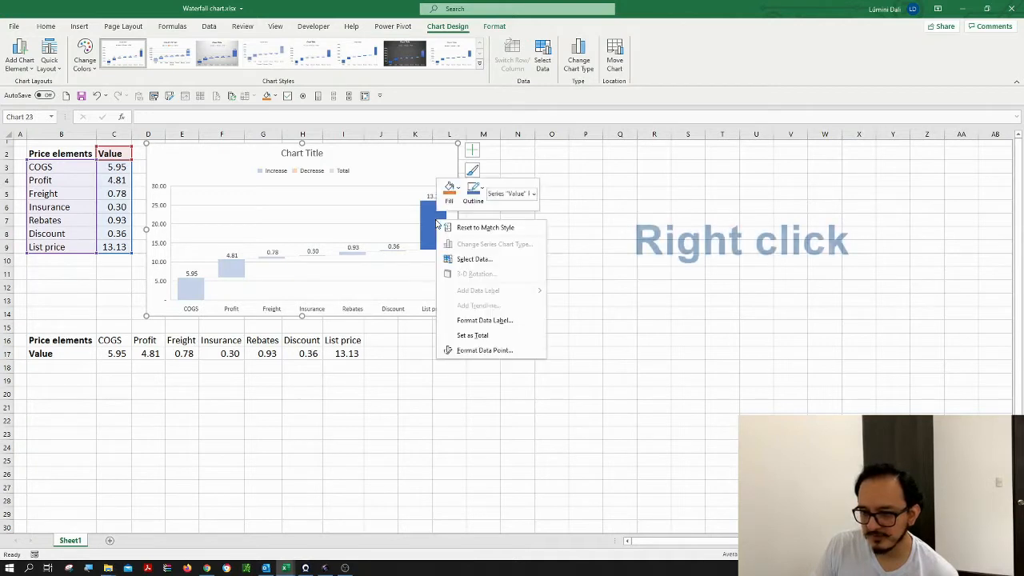
mouse_move(486, 248)
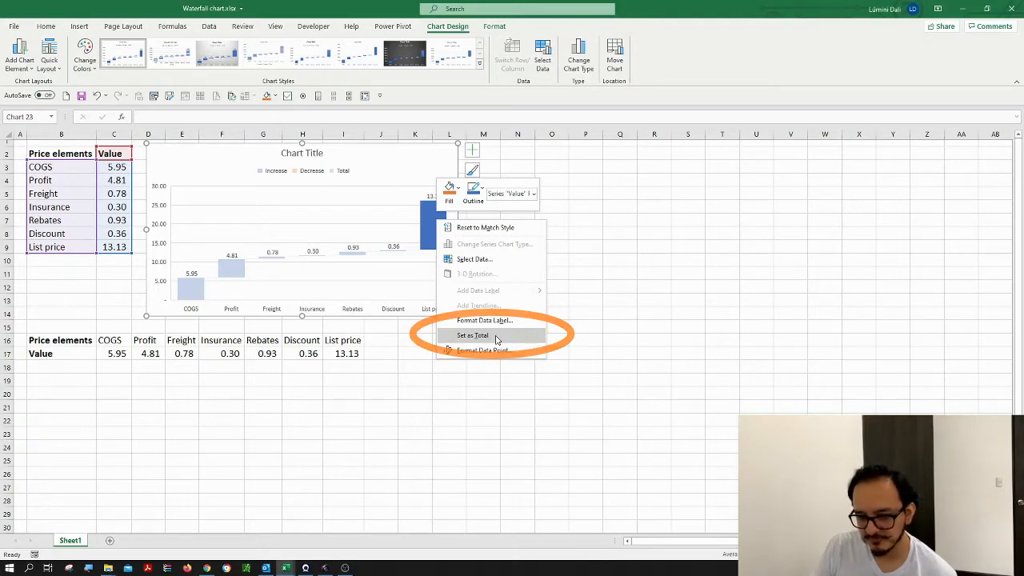
click(472, 336)
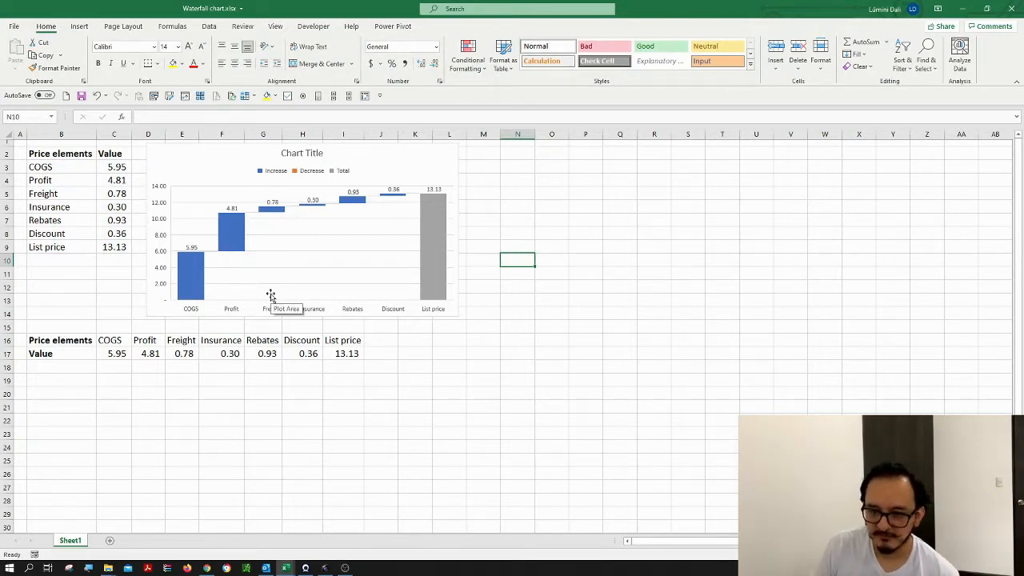
mouse_move(195, 267)
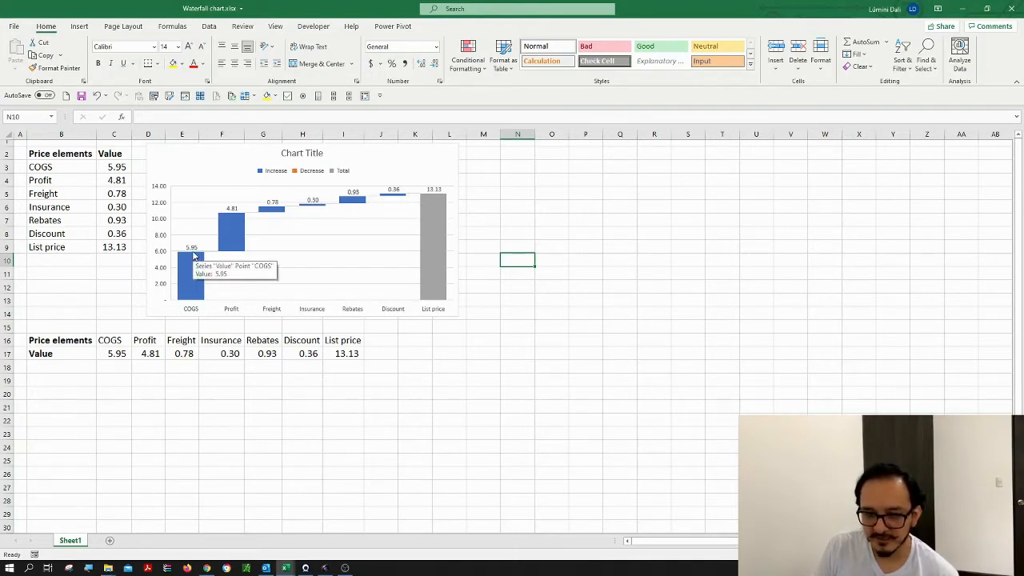
mouse_move(234, 221)
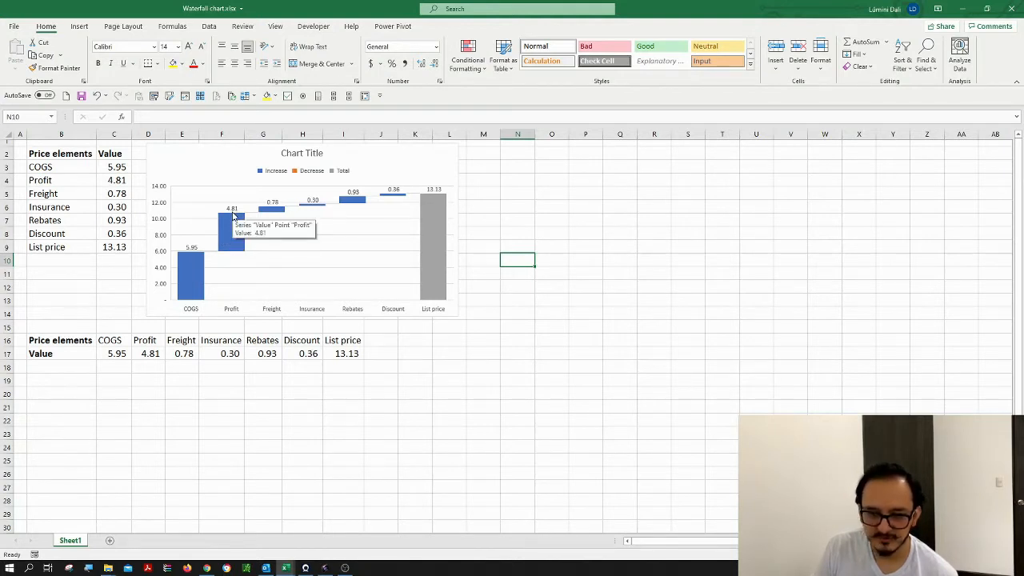
mouse_move(169, 221)
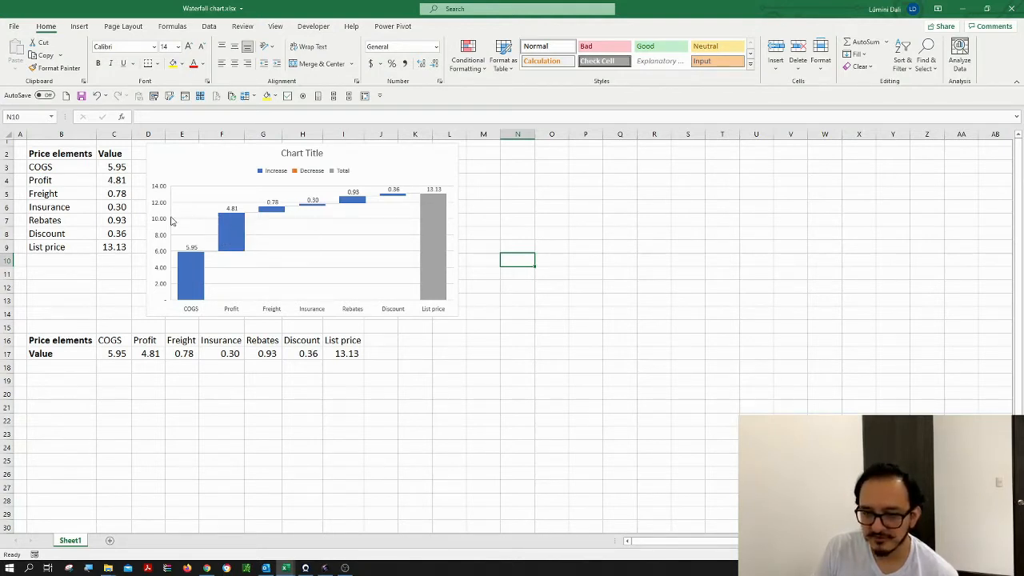
mouse_move(237, 237)
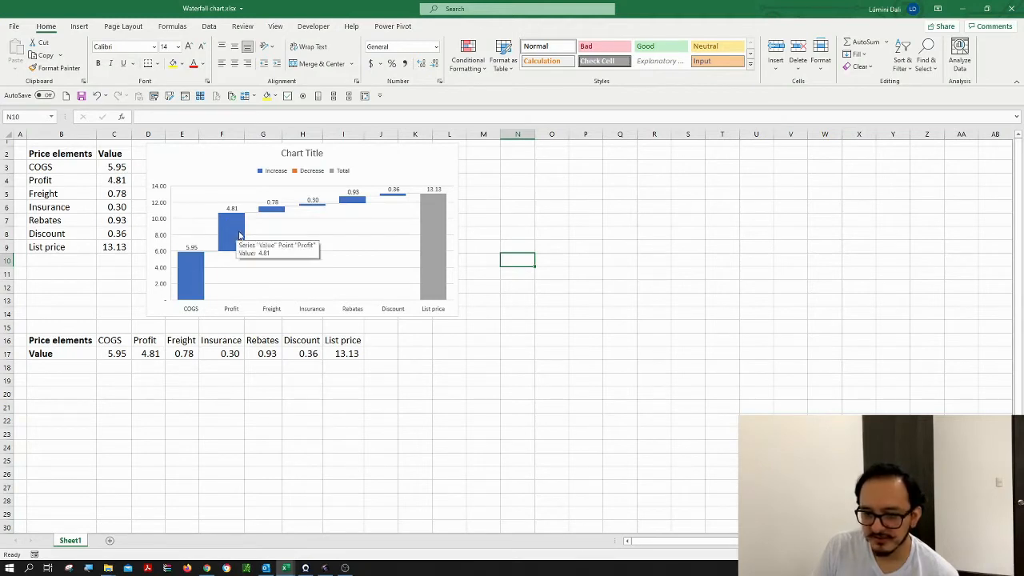
mouse_move(275, 215)
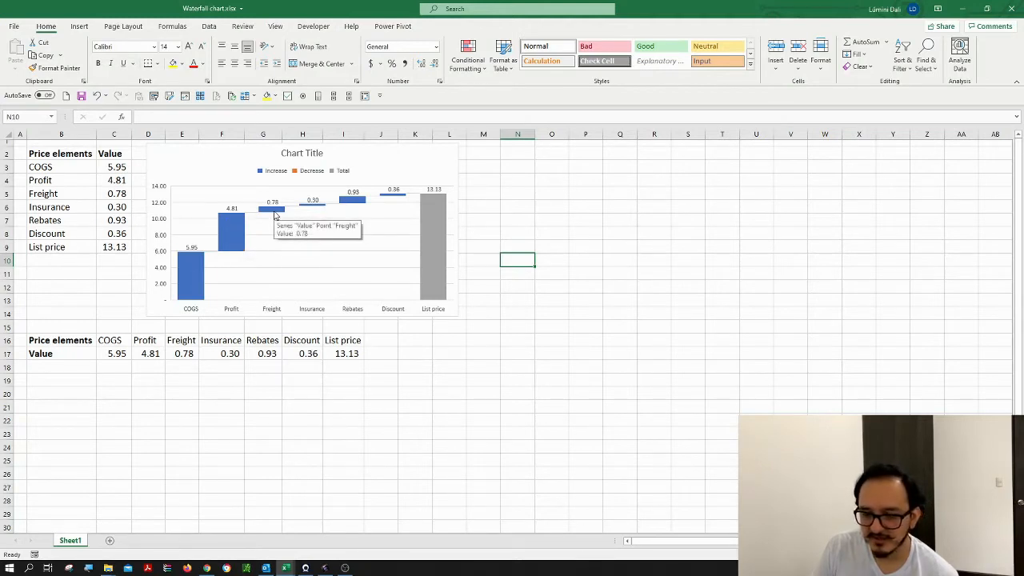
mouse_move(351, 205)
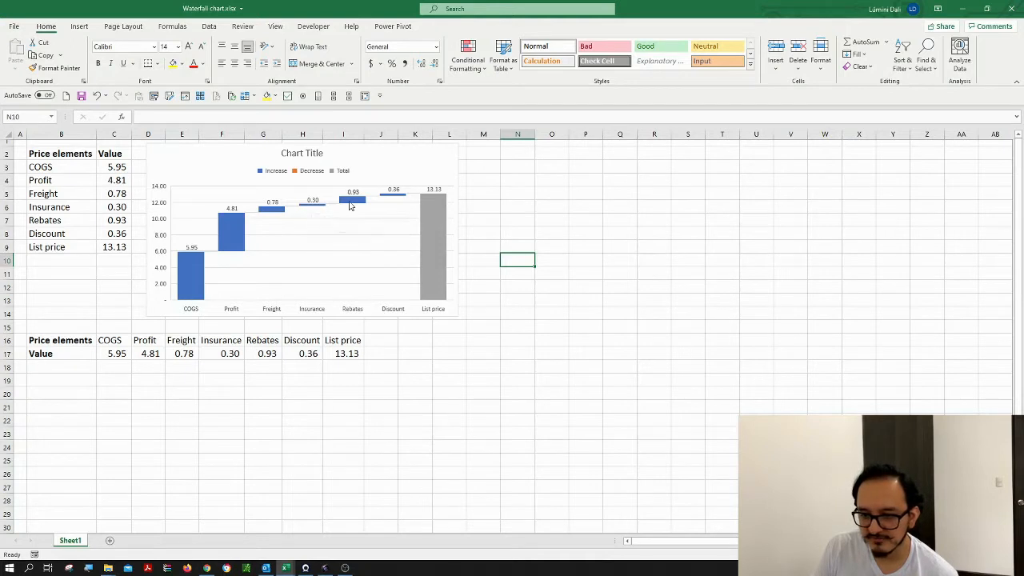
mouse_move(393, 197)
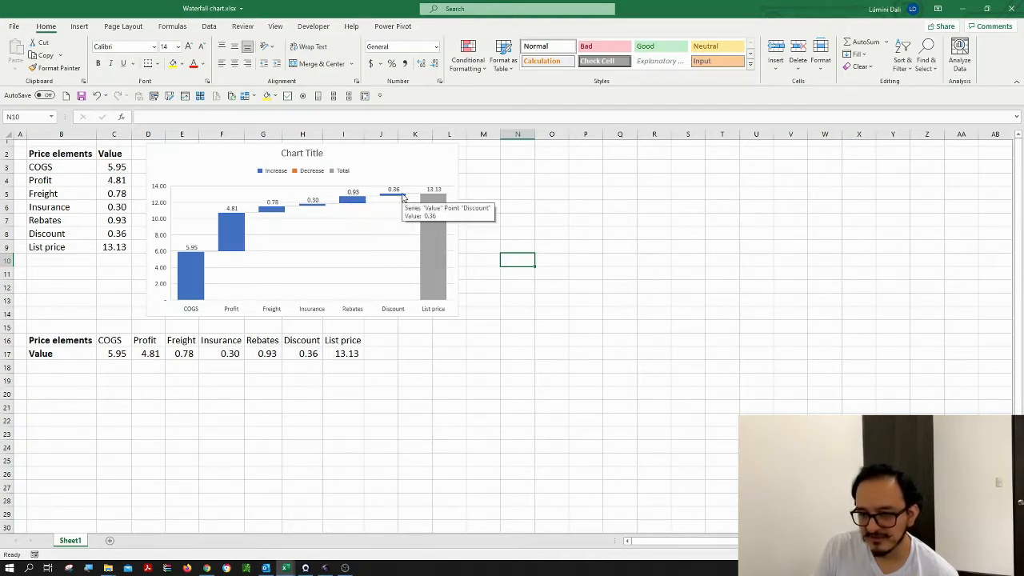
mouse_move(301, 216)
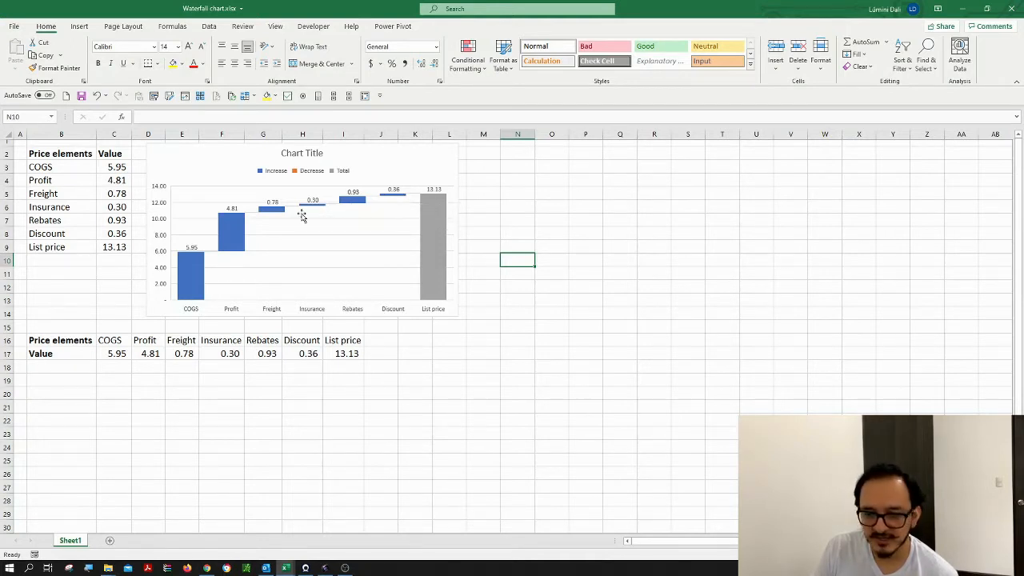
mouse_move(439, 215)
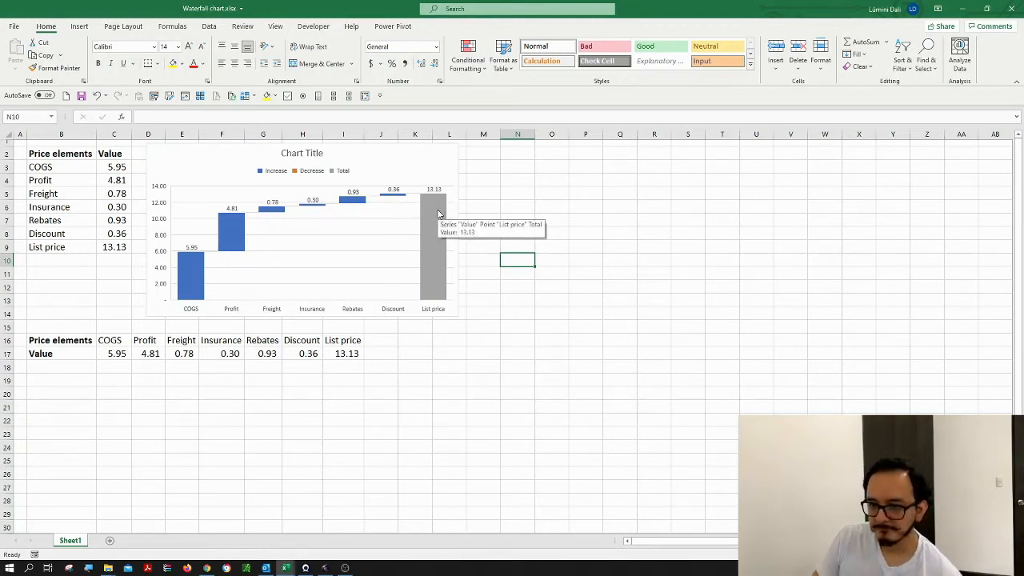
mouse_move(414, 216)
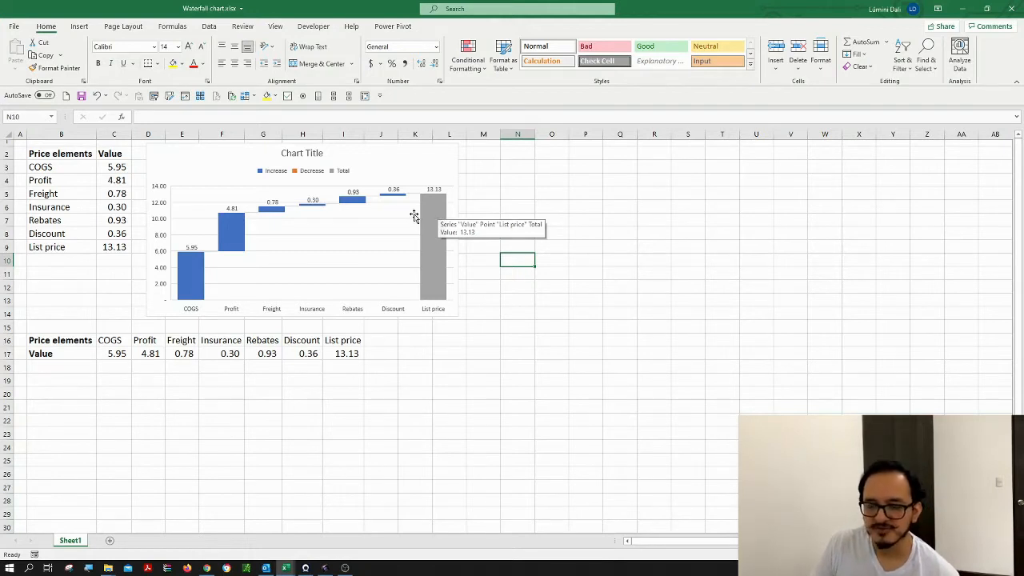
mouse_move(40, 354)
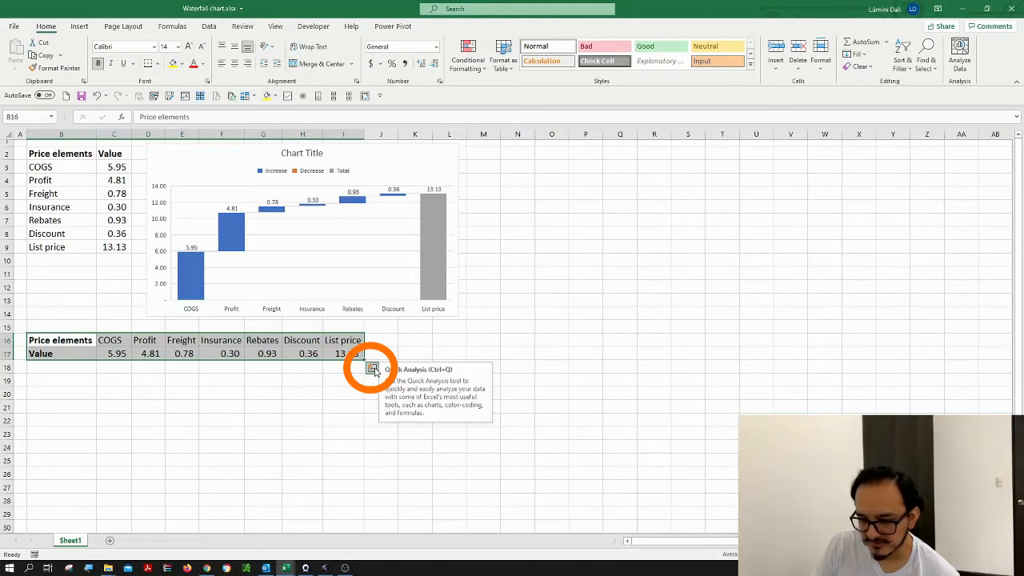
Reach the Insert Chart dialog from Quick Analysis for the horizontal price table.
click(371, 368)
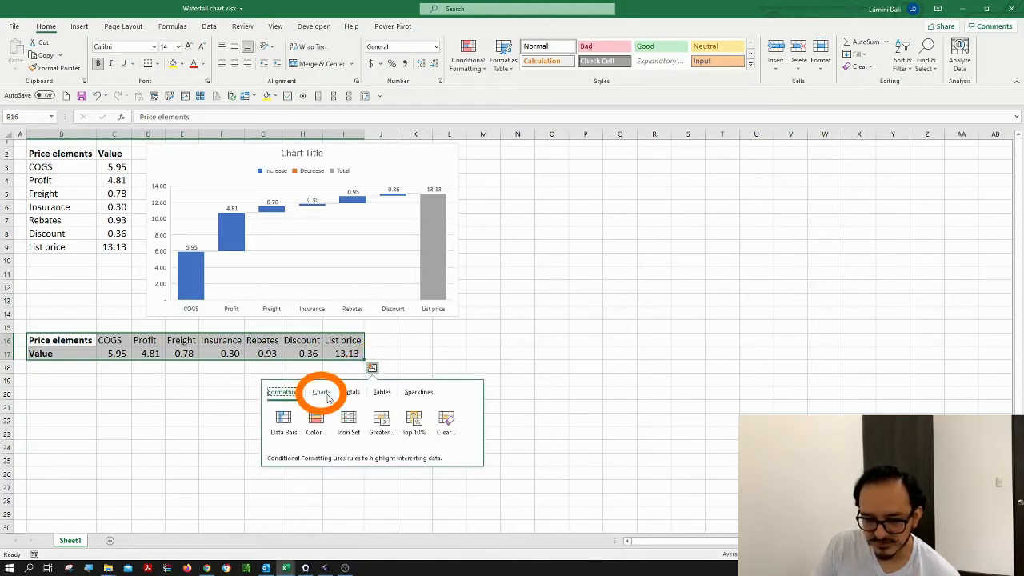
click(320, 392)
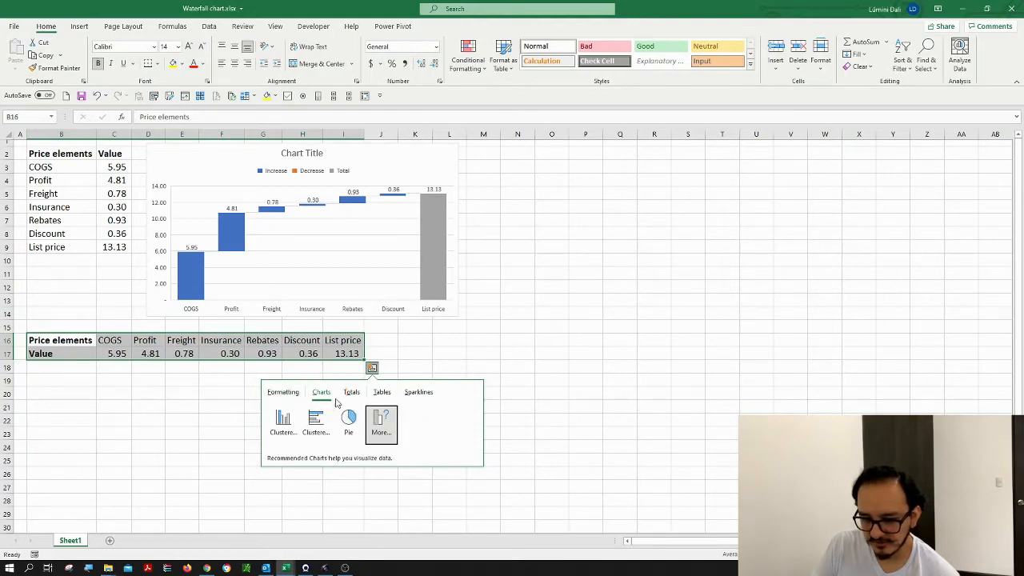
click(381, 422)
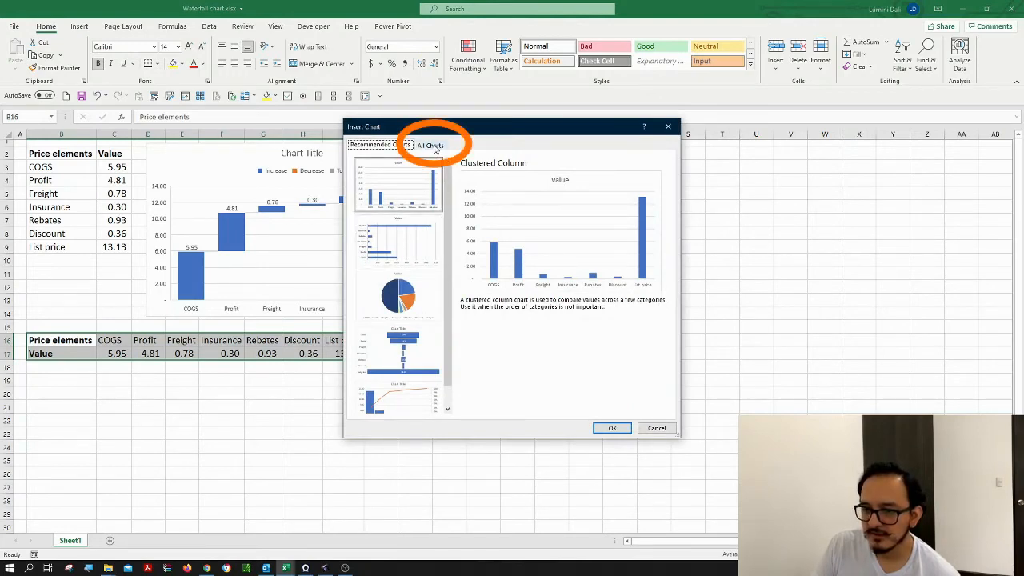
Insert a Waterfall chart from All Charts for the horizontal Price elements table.
click(429, 144)
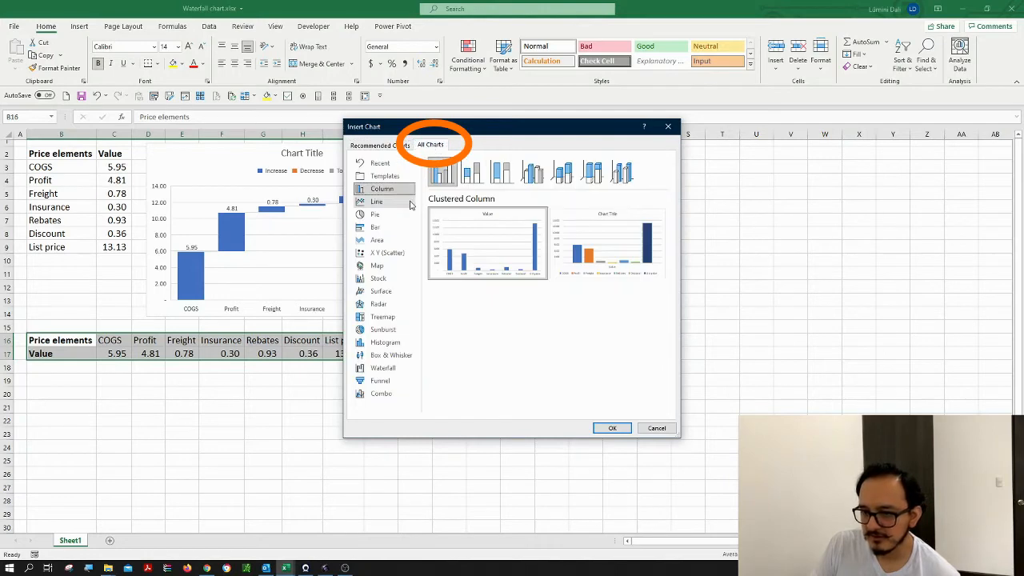
mouse_move(400, 266)
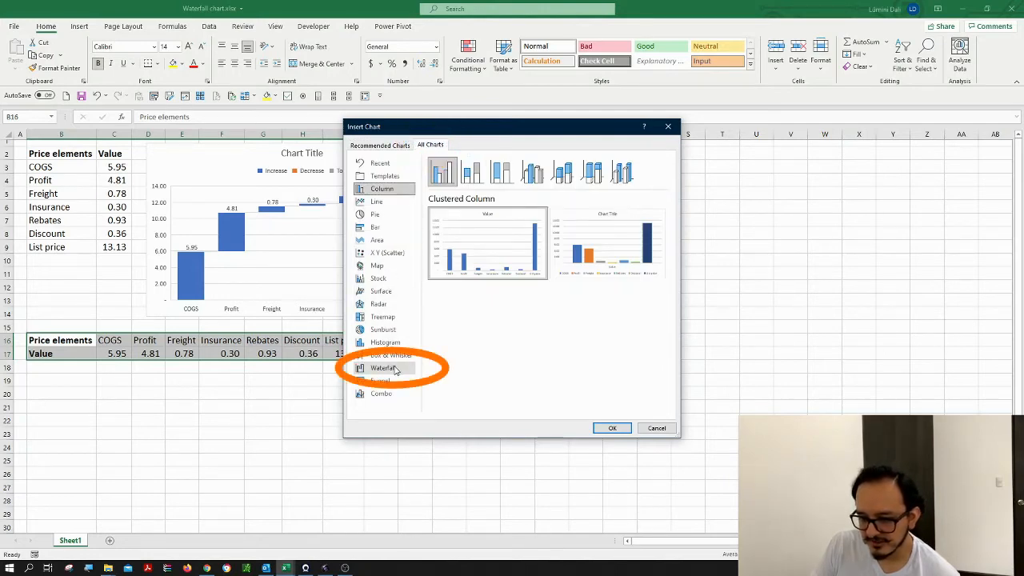
click(384, 368)
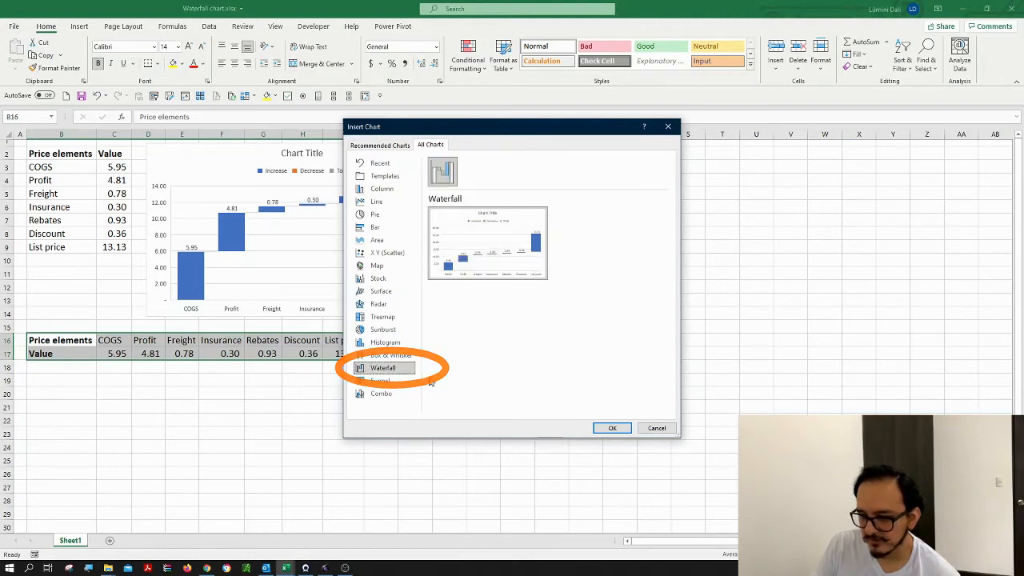
click(611, 429)
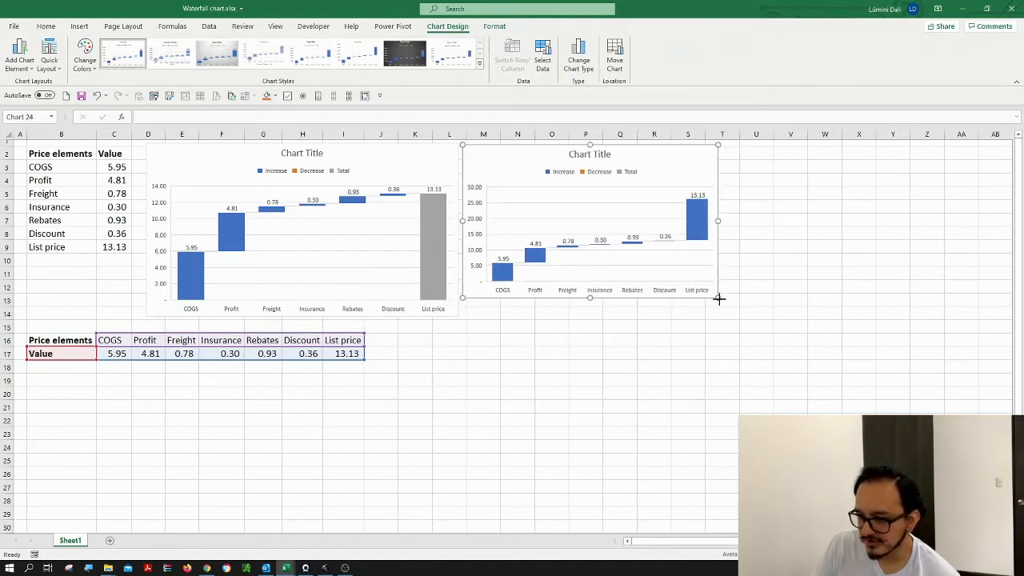
Enlarge the second waterfall chart to roughly match the first one's size.
drag(717, 299, 762, 320)
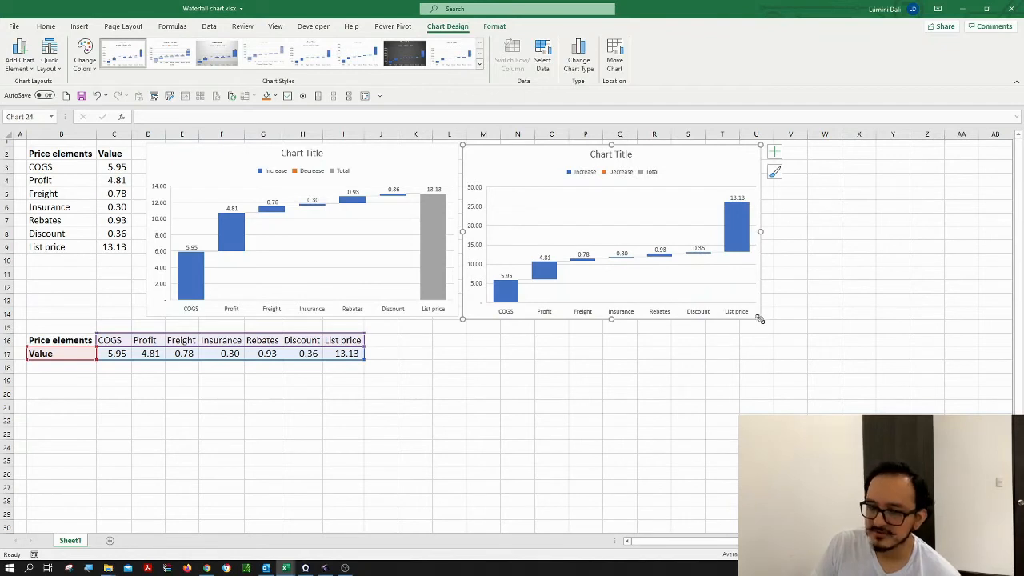
mouse_move(438, 240)
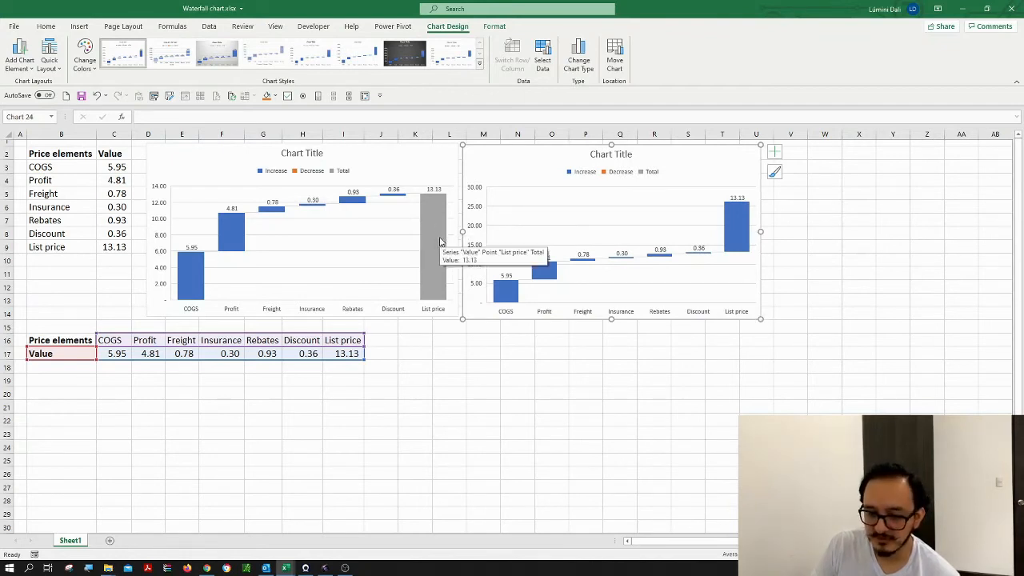
mouse_move(733, 238)
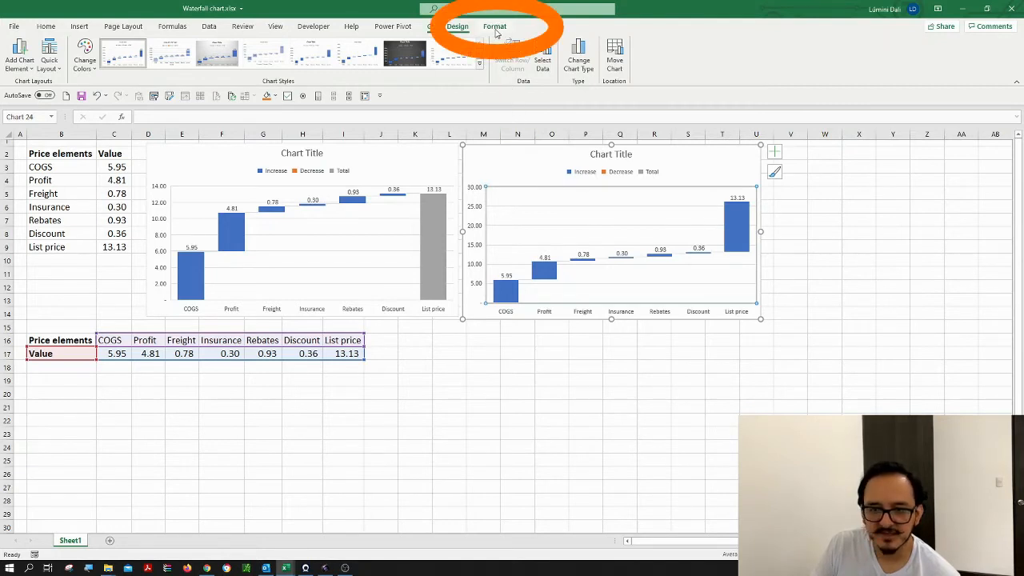
Show Format Data Series for the Value bars of the second chart.
click(496, 25)
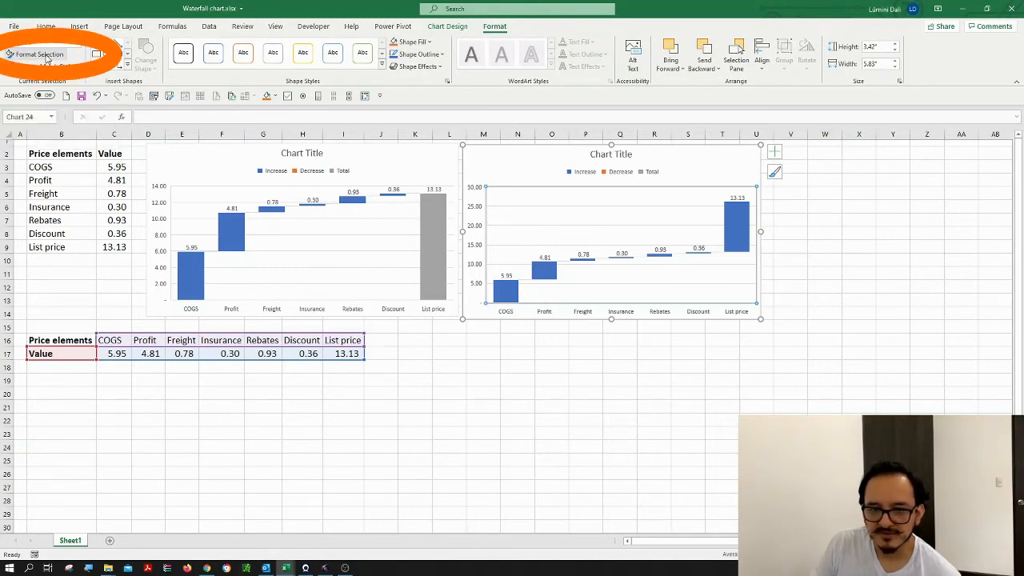
click(37, 54)
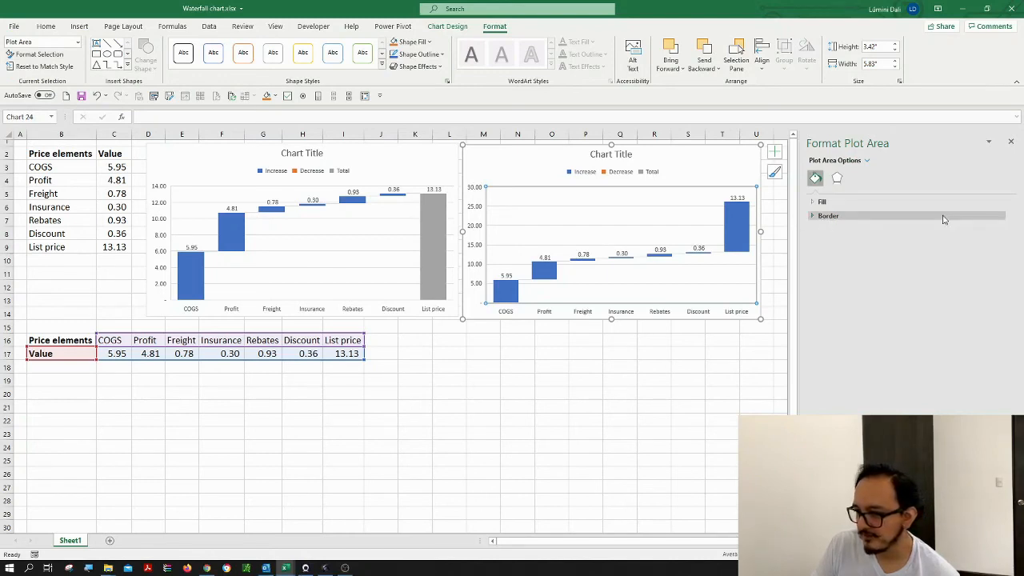
mouse_move(736, 224)
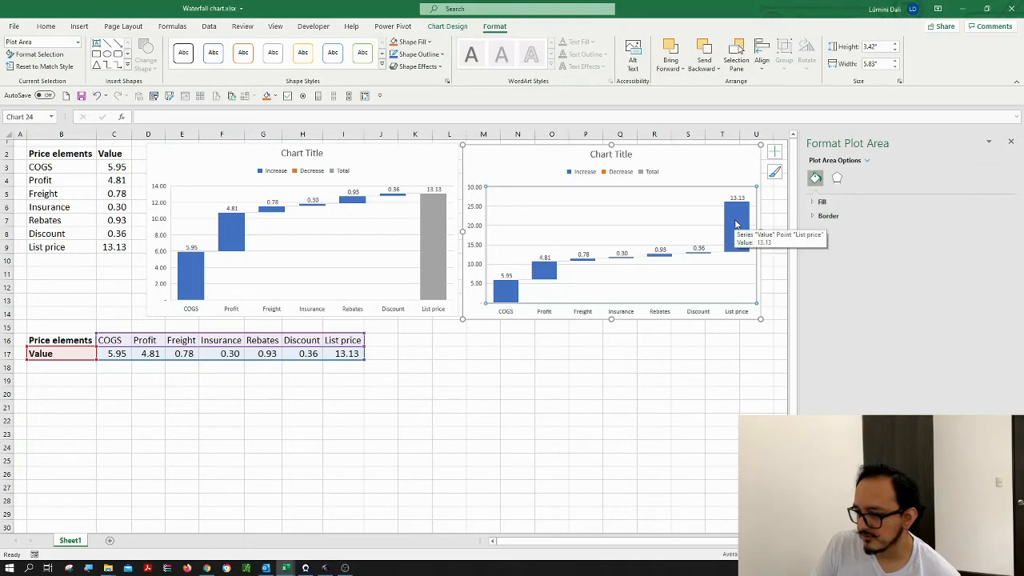
click(736, 224)
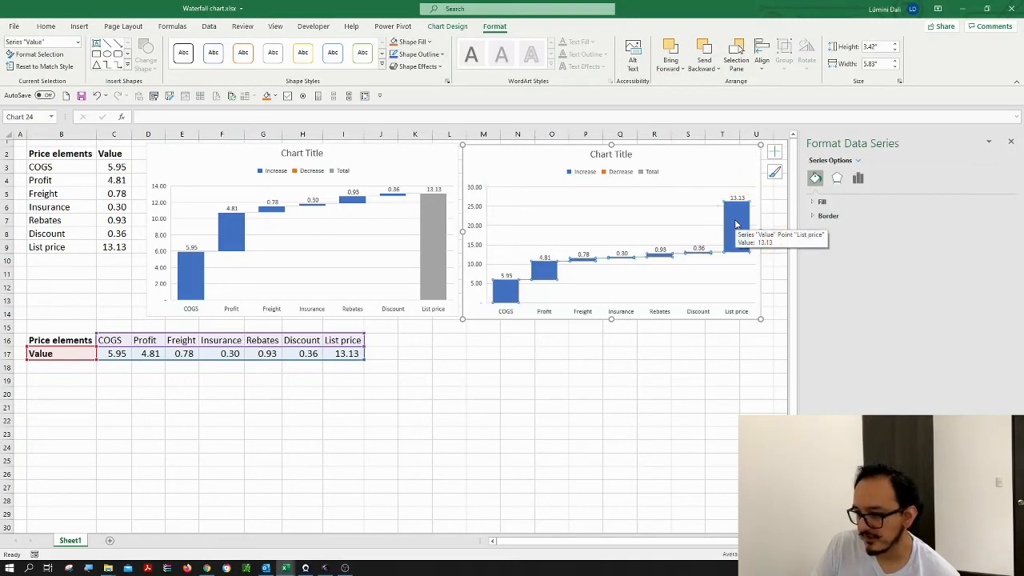
Set the second chart's List price point as total via Series Options, giving a grey 13.13 bar.
click(736, 221)
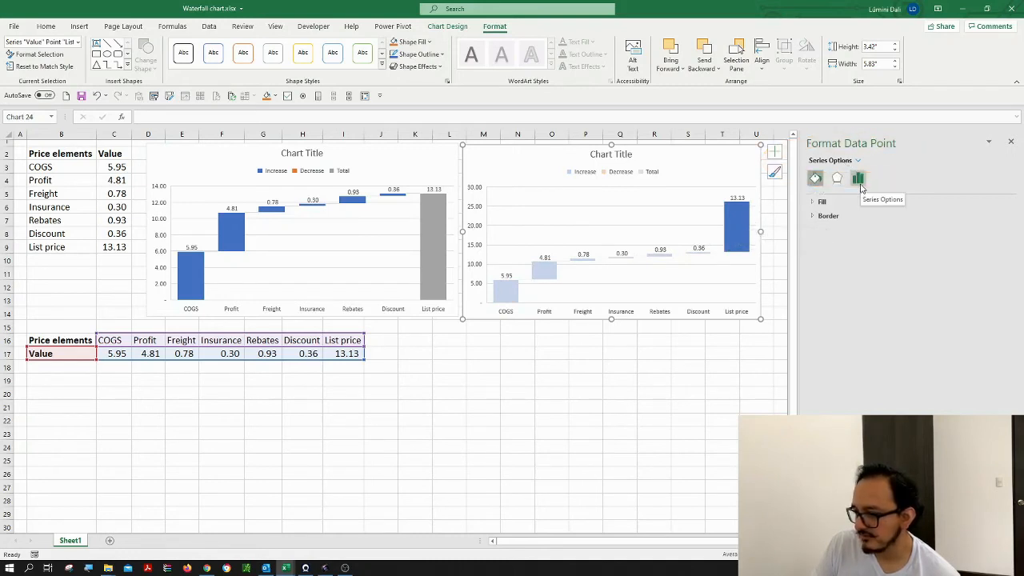
click(858, 178)
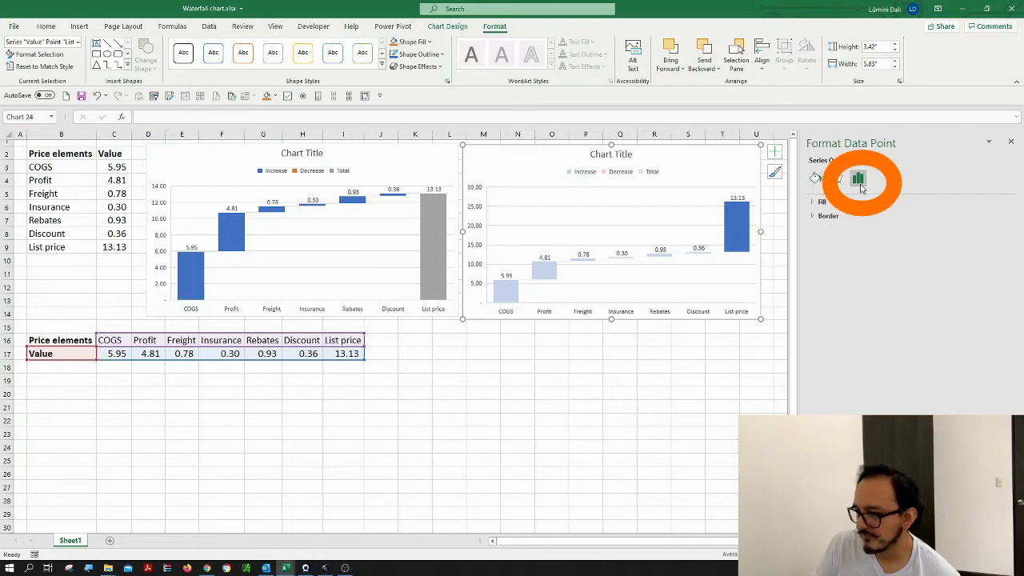
click(858, 177)
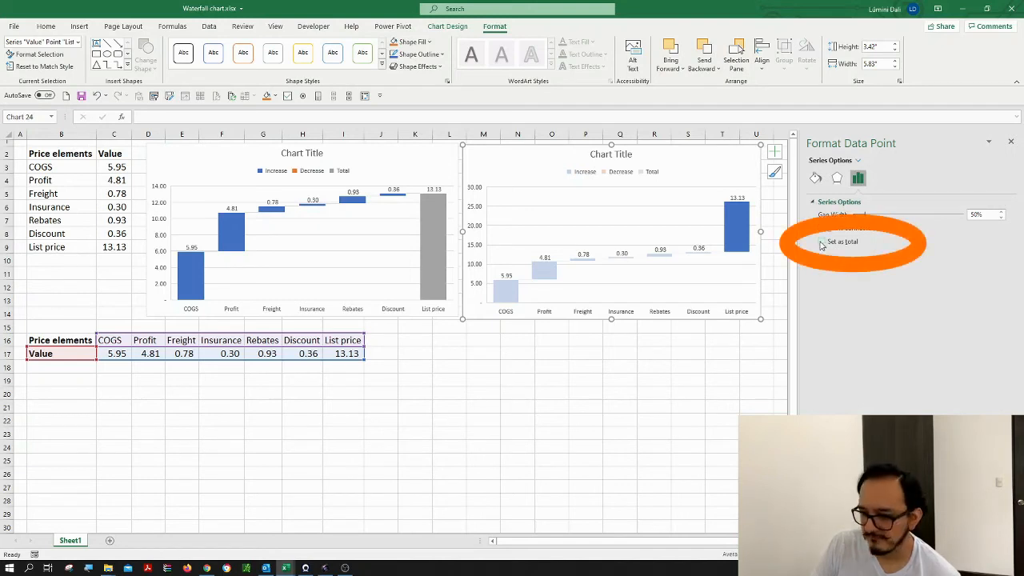
click(822, 242)
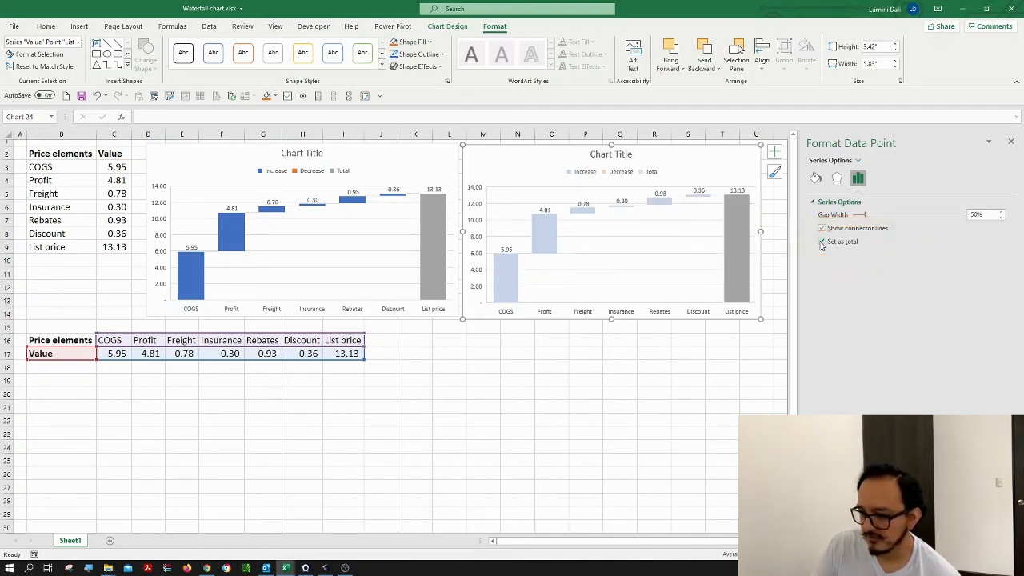
mouse_move(736, 237)
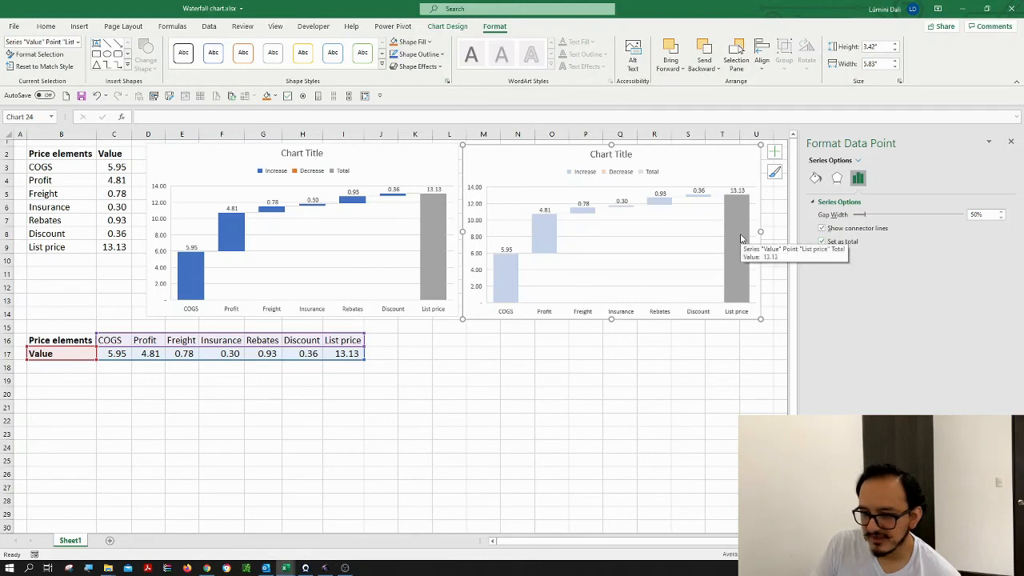